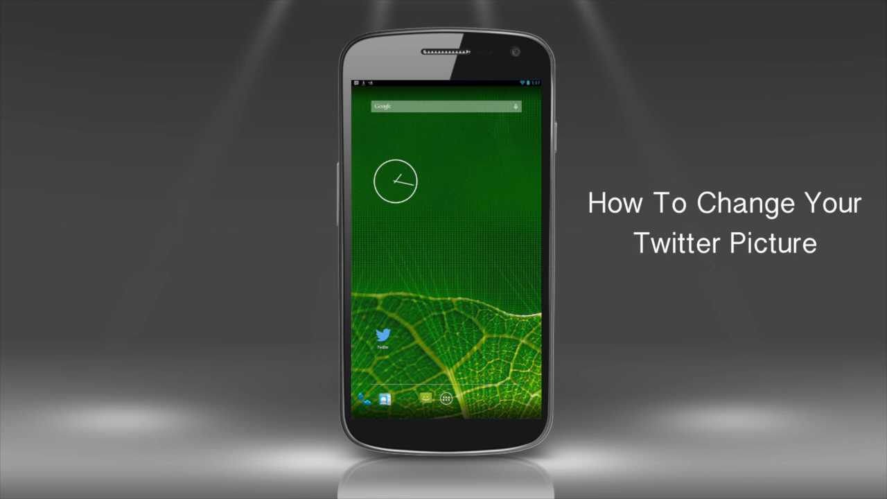
Step: Launch Twitter, go to your own profile, and bring up Edit profile
{"action": "left_click", "coordinate": [385, 334]}
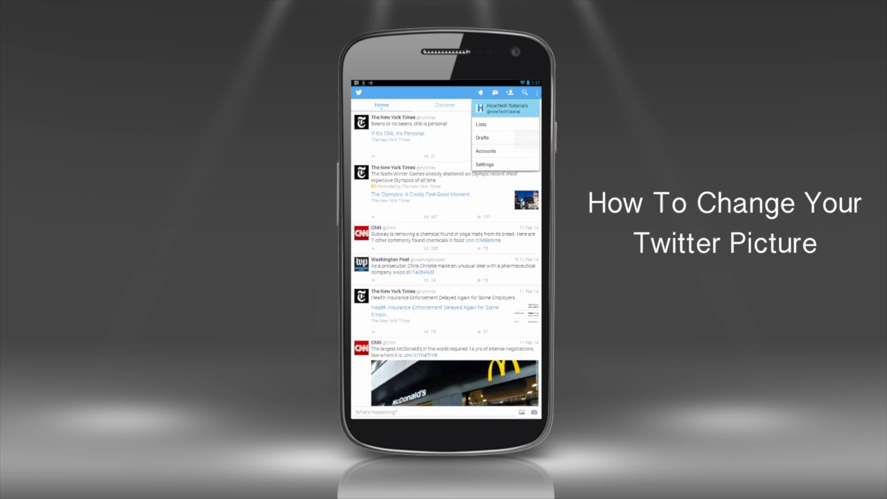
{"action": "left_click", "coordinate": [505, 109]}
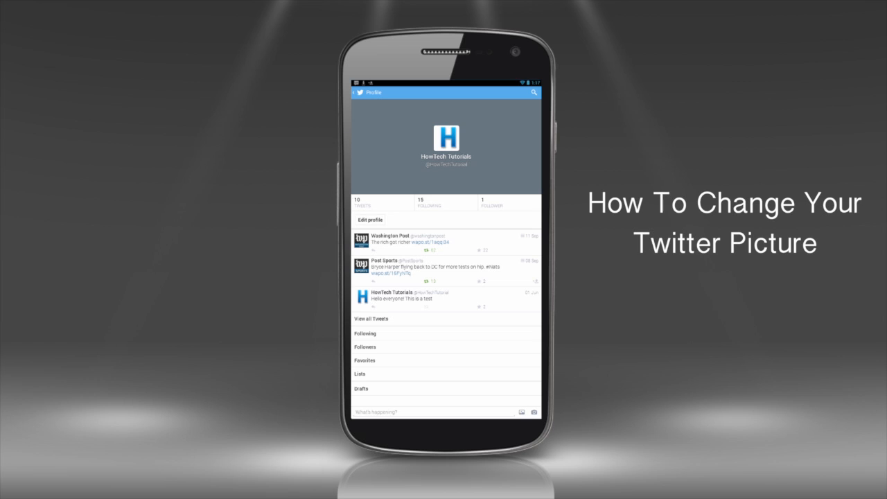
{"action": "left_click", "coordinate": [370, 220]}
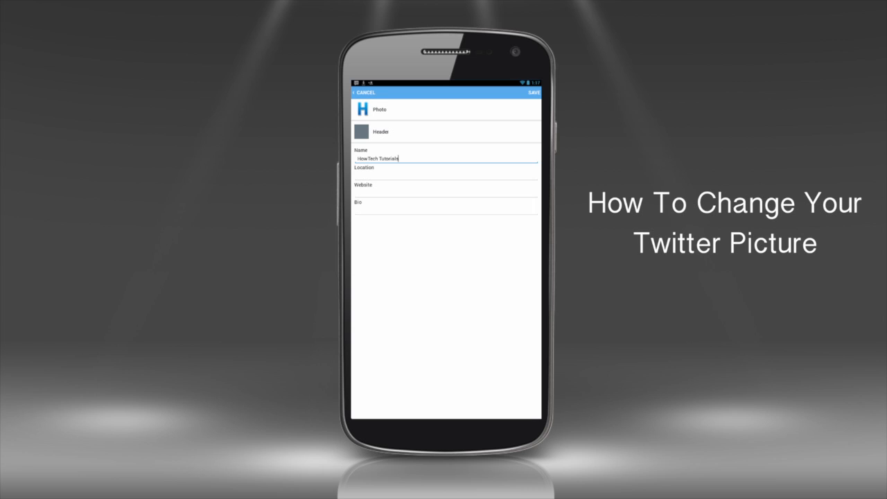
Step: Swap the blue H profile photo for an existing gallery picture and save the profile
{"action": "left_click", "coordinate": [379, 109]}
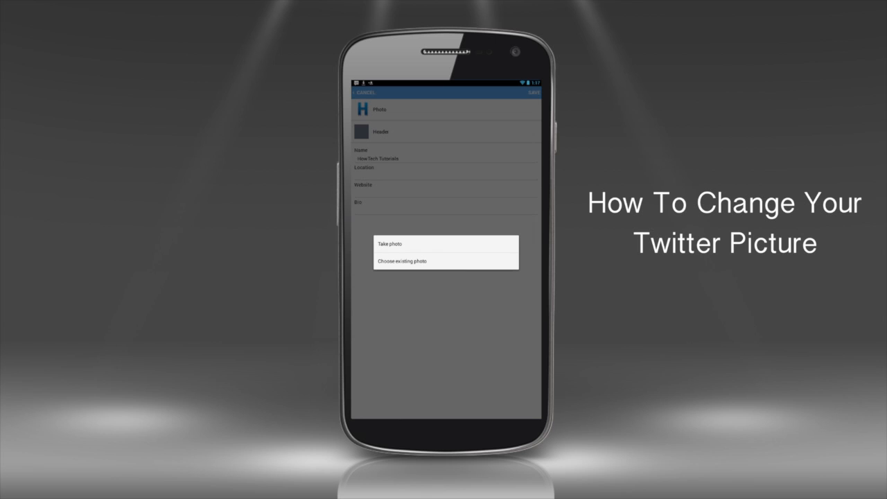
{"action": "left_click", "coordinate": [402, 261]}
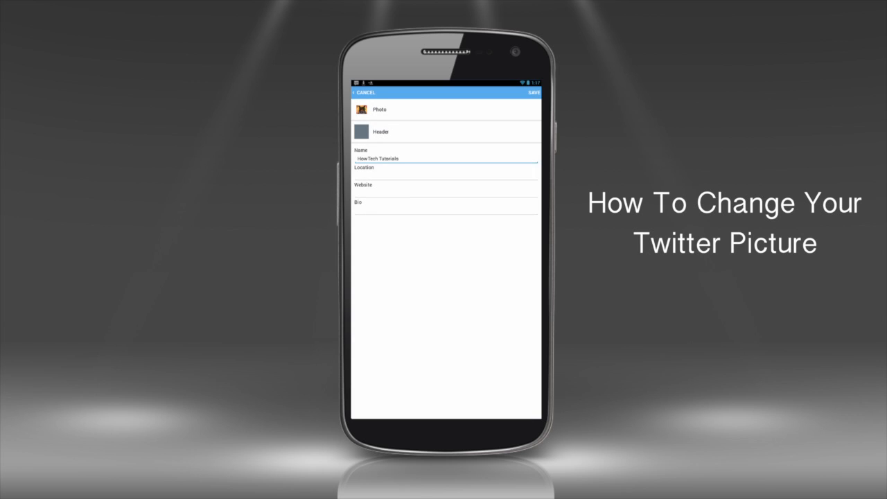
{"action": "left_click", "coordinate": [534, 92]}
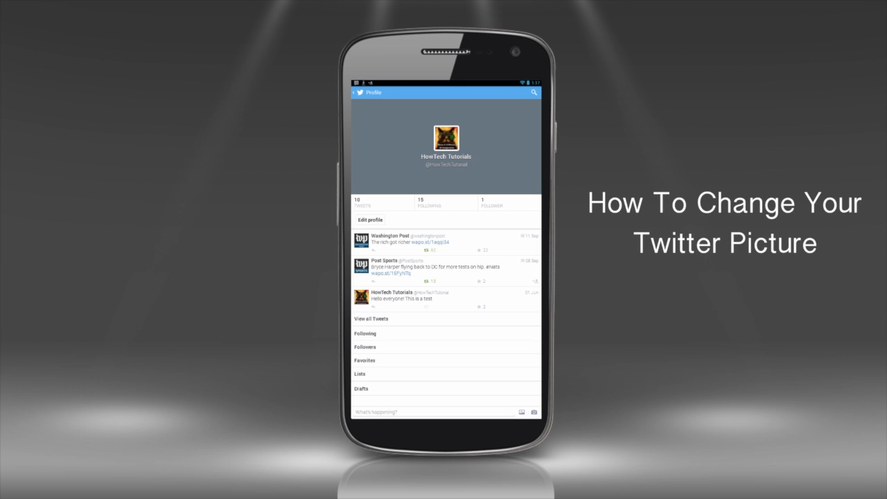